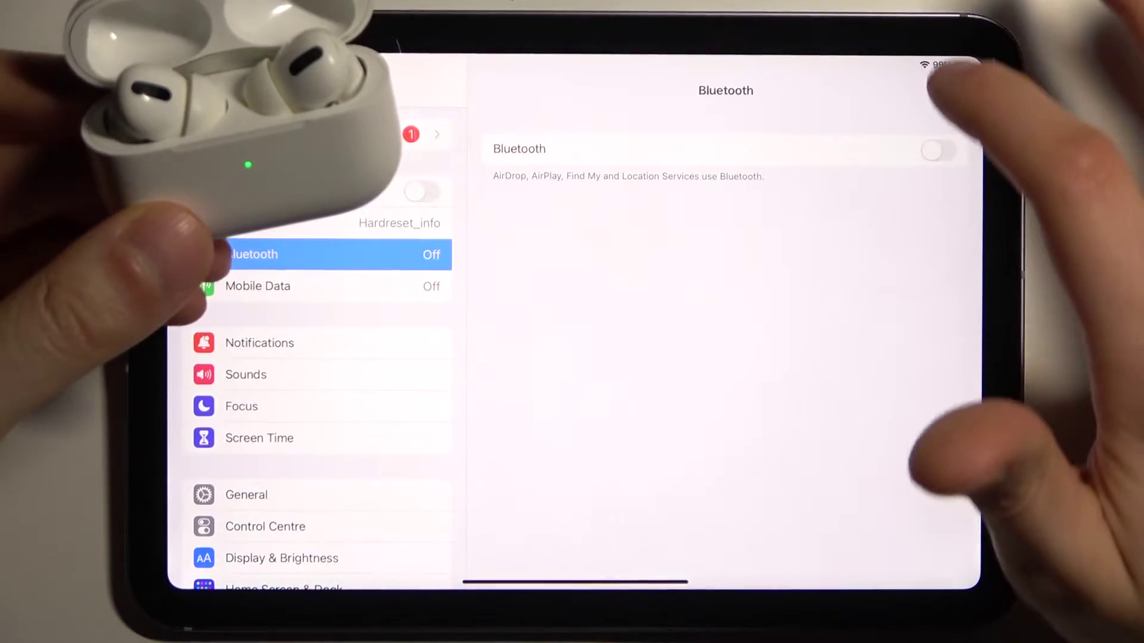
Switch the Bluetooth toggle on so the AirPods Pro connect prompt appears.
click(932, 150)
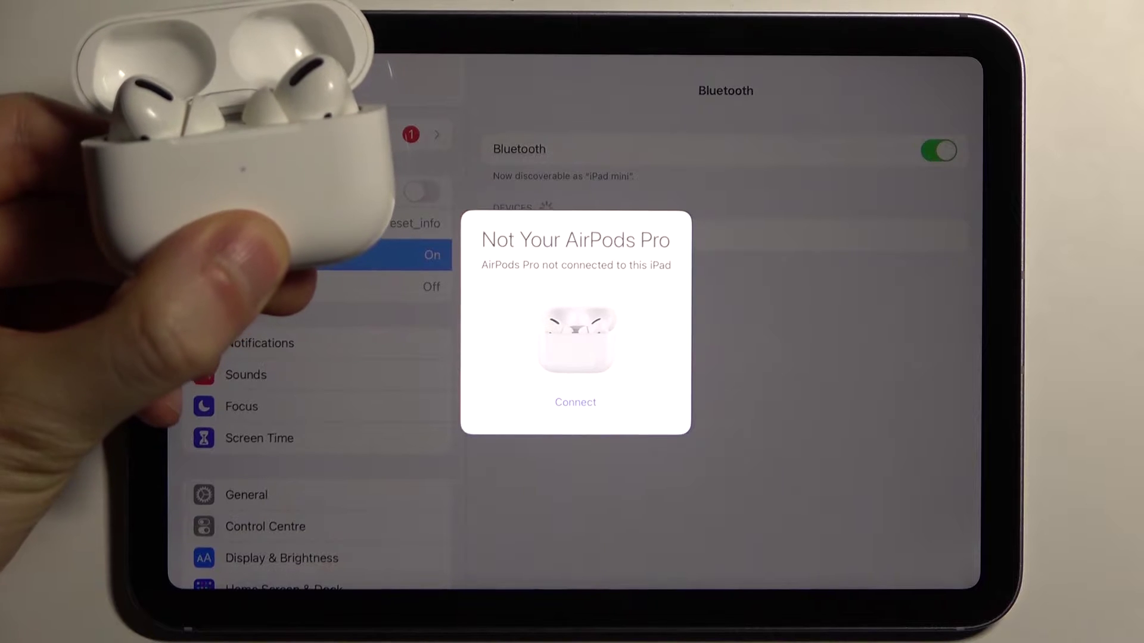
Connect the AirPods Pro, skipping Media Control and declining Hey Siri setup.
click(576, 402)
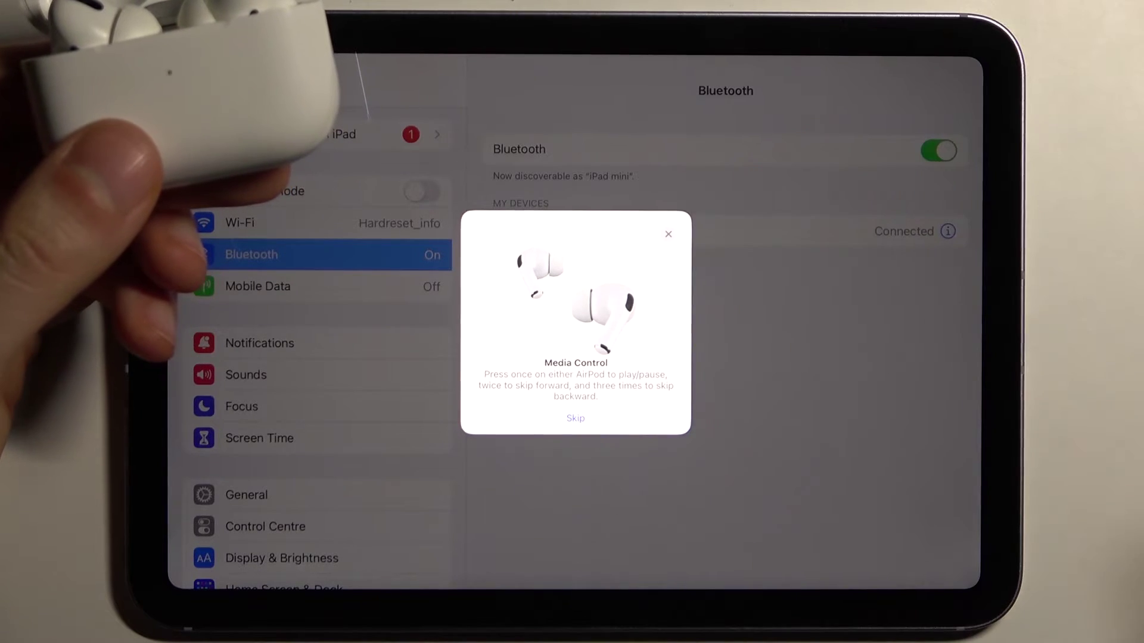
click(575, 418)
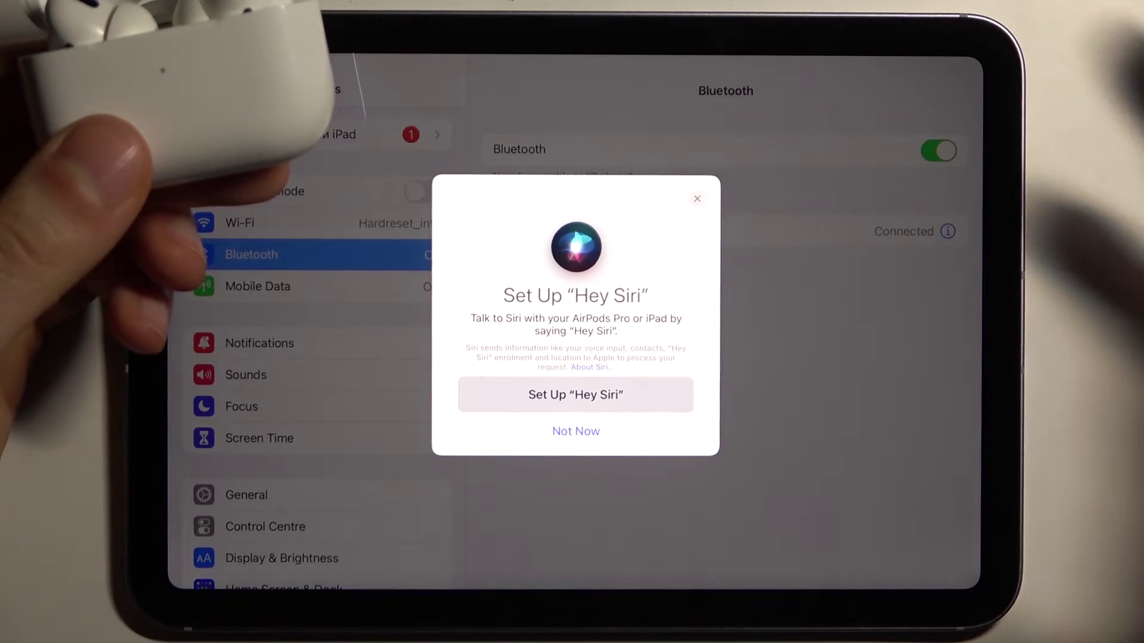
click(575, 395)
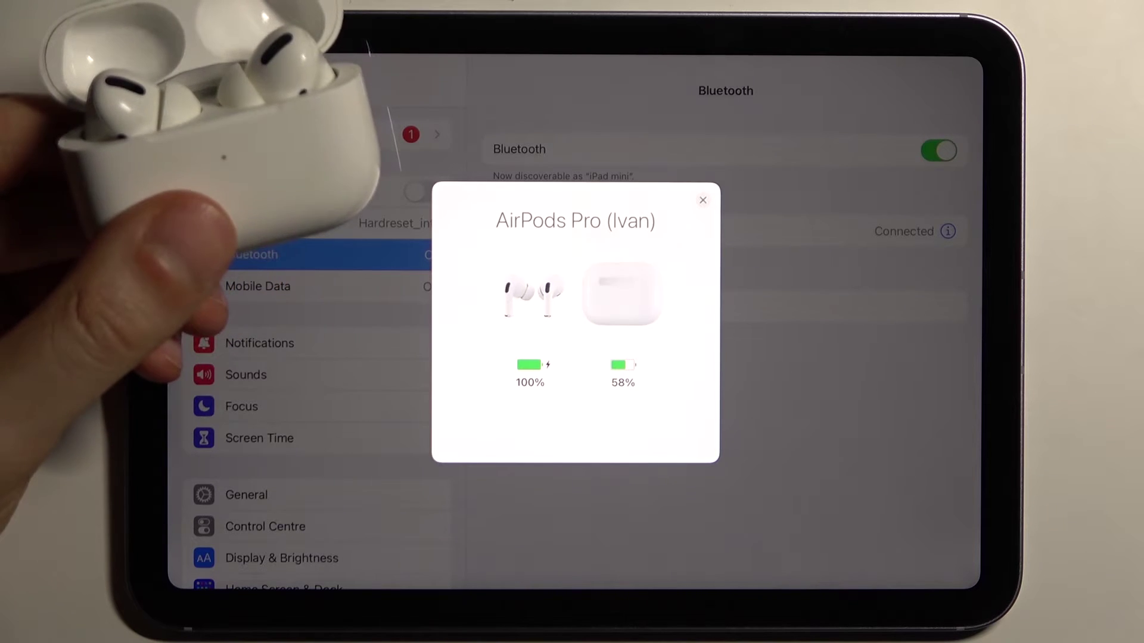
Close the AirPods battery card and open the AirPods Pro info page under My Devices.
click(703, 199)
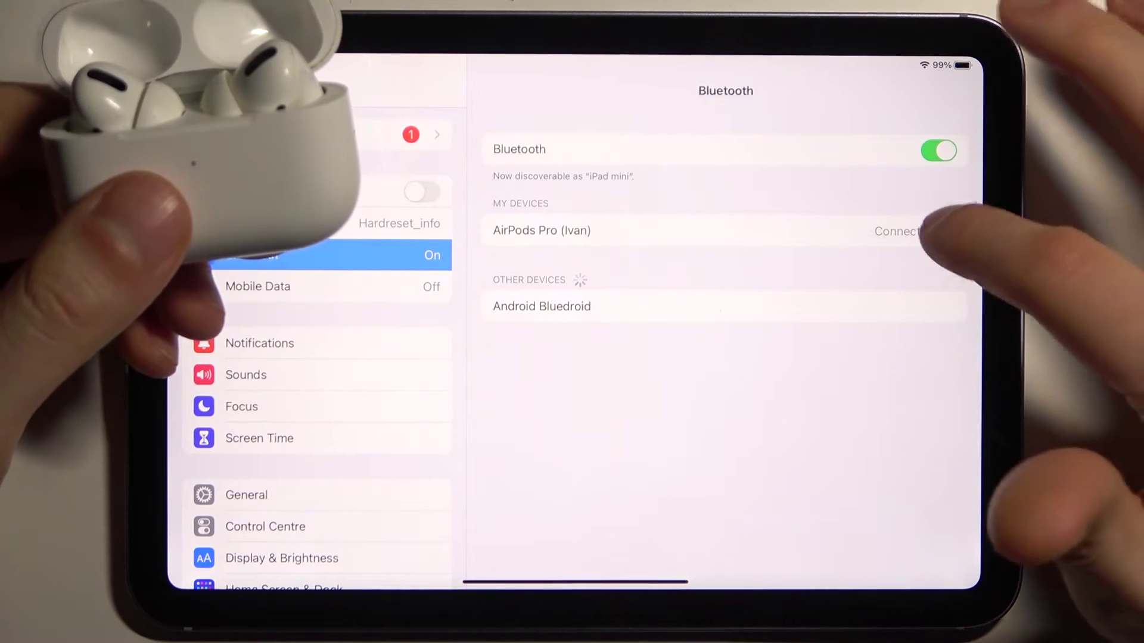
click(541, 230)
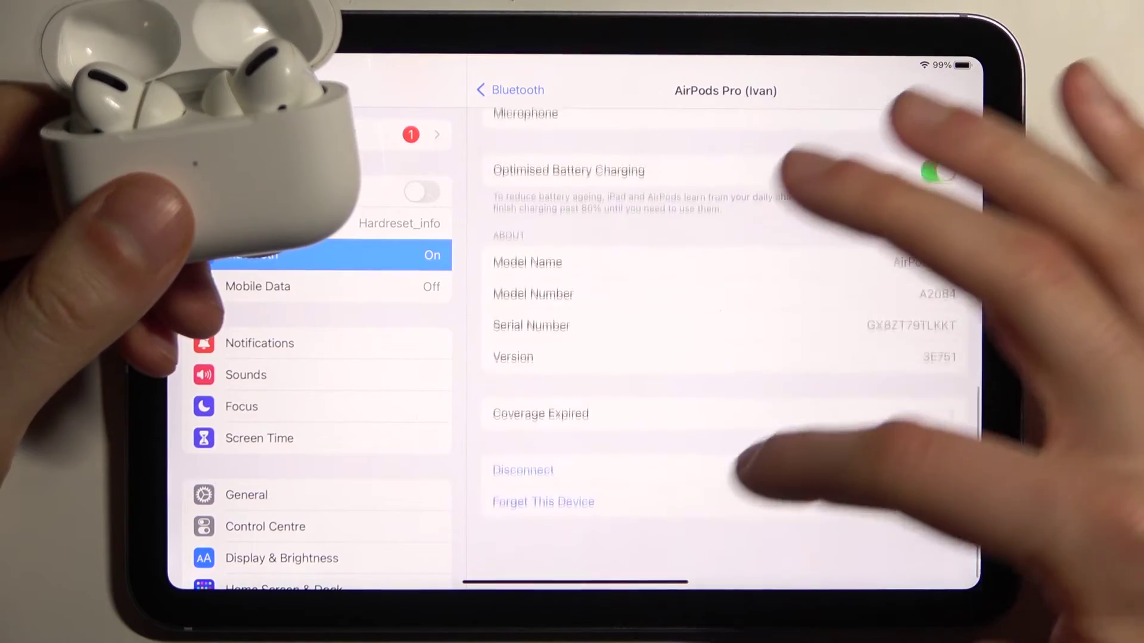
Forget the AirPods Pro and confirm with Forget Device.
click(543, 502)
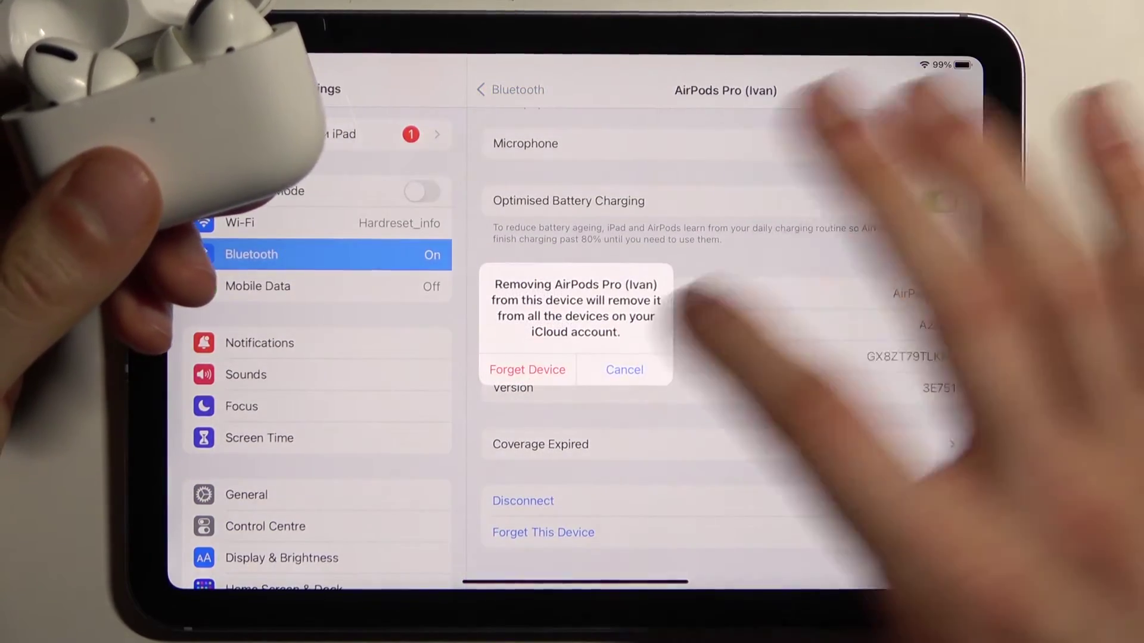
click(527, 370)
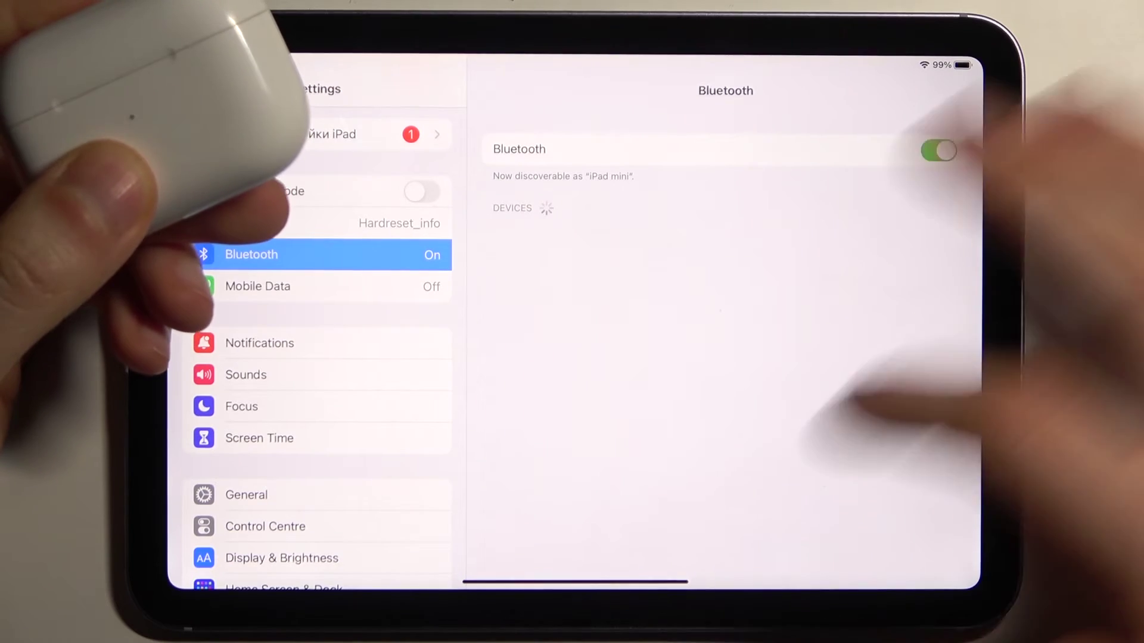